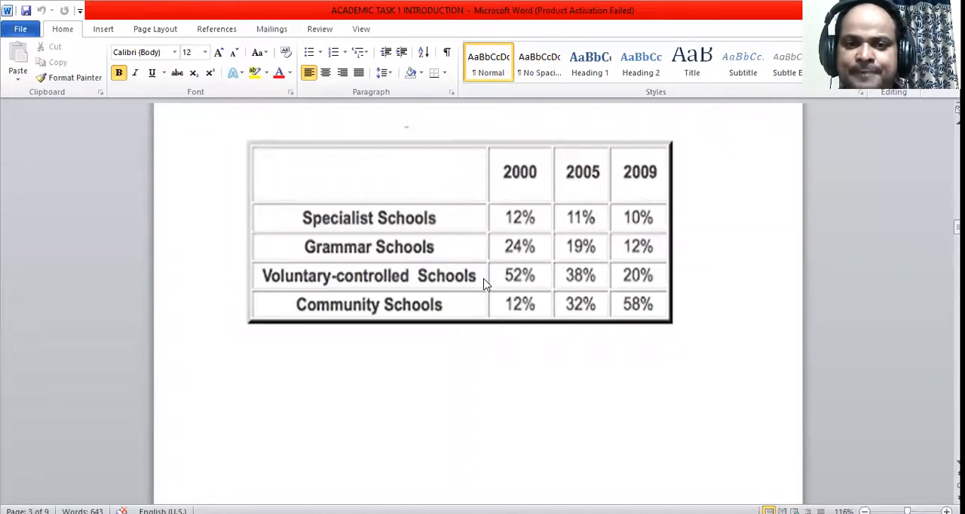
mouse_move(370, 111)
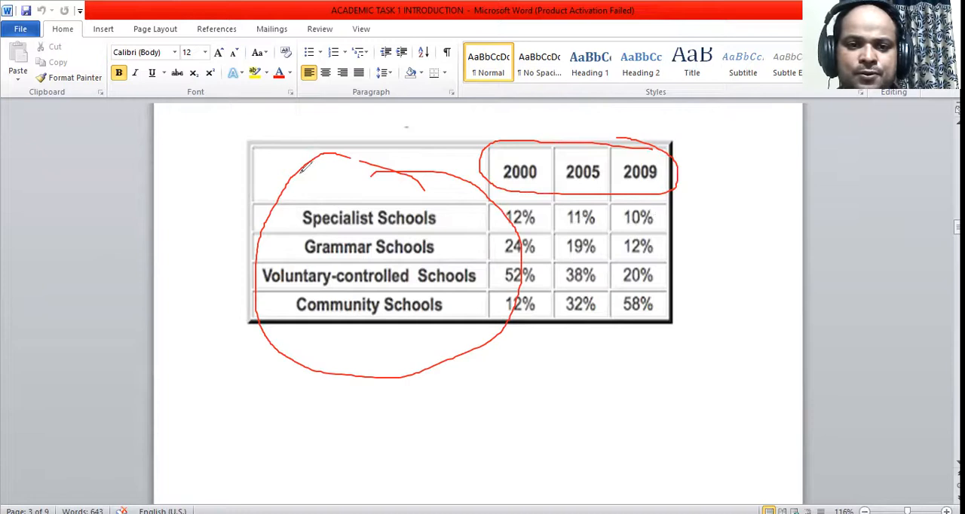
Draw red vertical and horizontal axis lines along the table's left and top, with arrowheads
drag(212, 160, 212, 392)
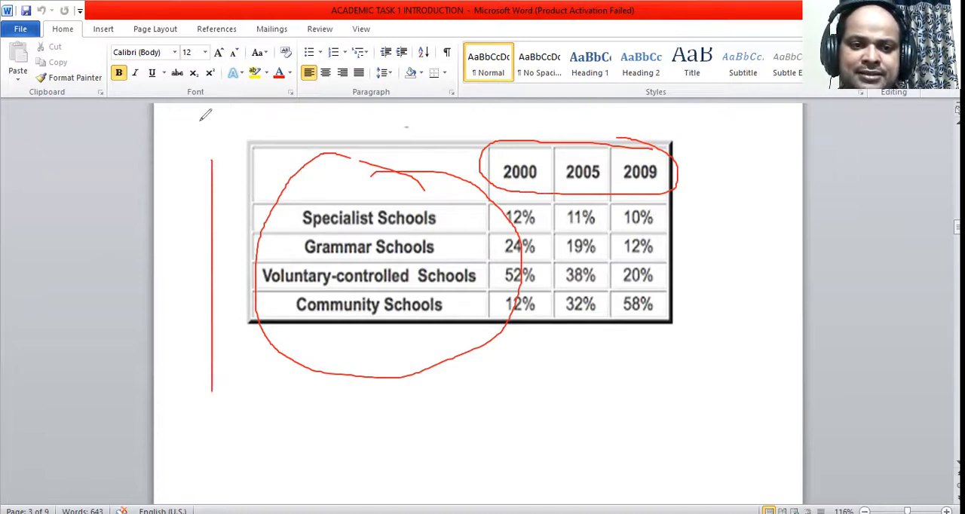
drag(185, 126, 636, 126)
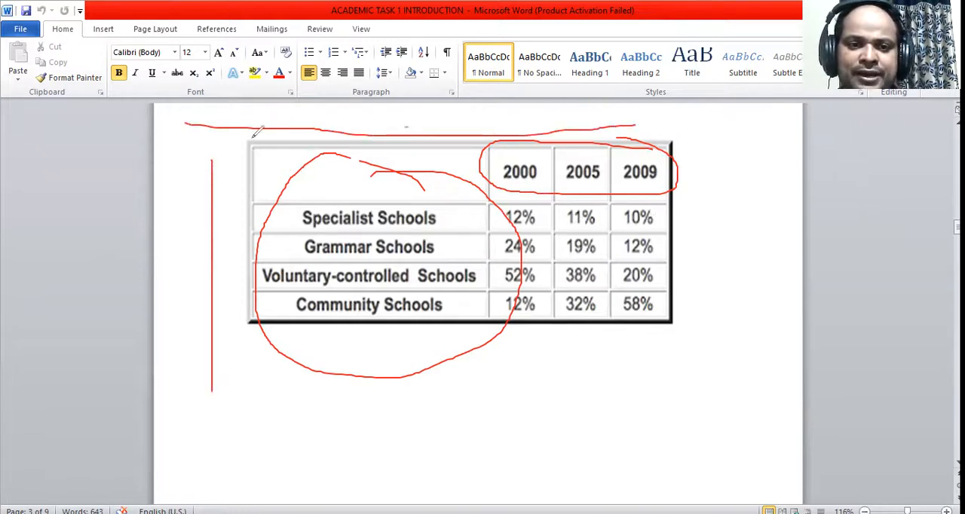
drag(213, 113, 219, 234)
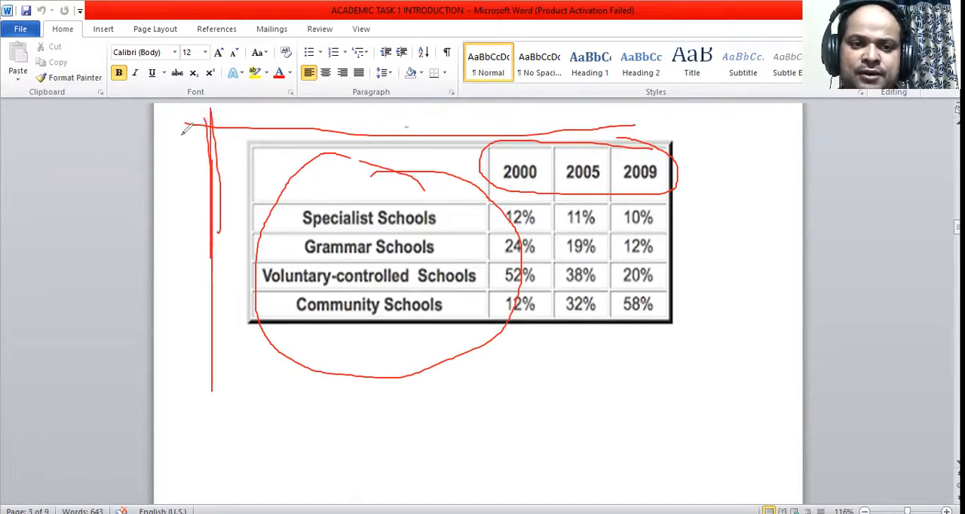
drag(185, 134, 595, 135)
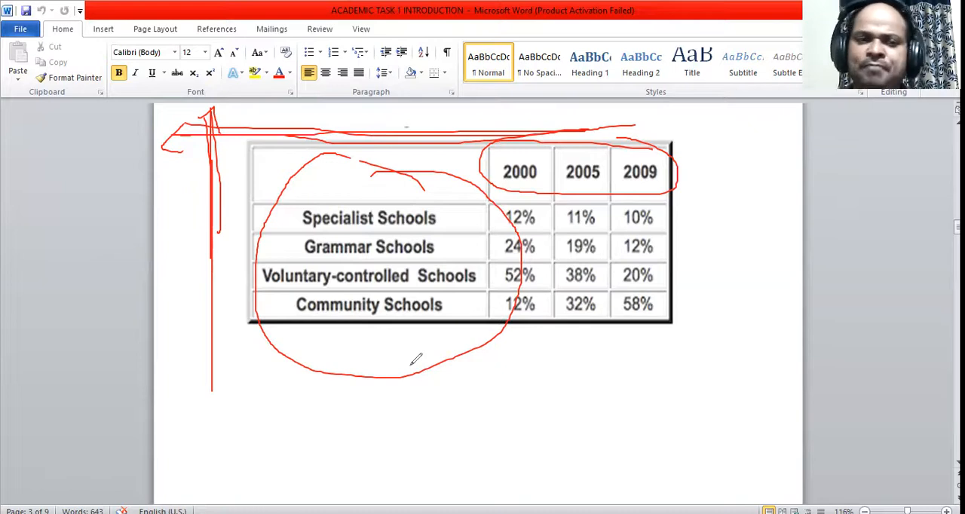
mouse_move(552, 161)
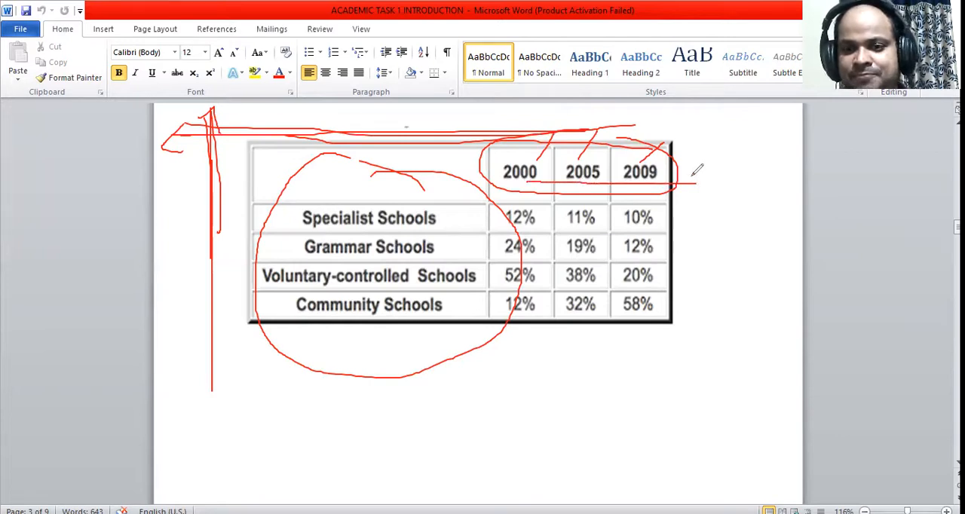
Extend the red arrow under the year headings so it points past 2009
drag(679, 174, 708, 188)
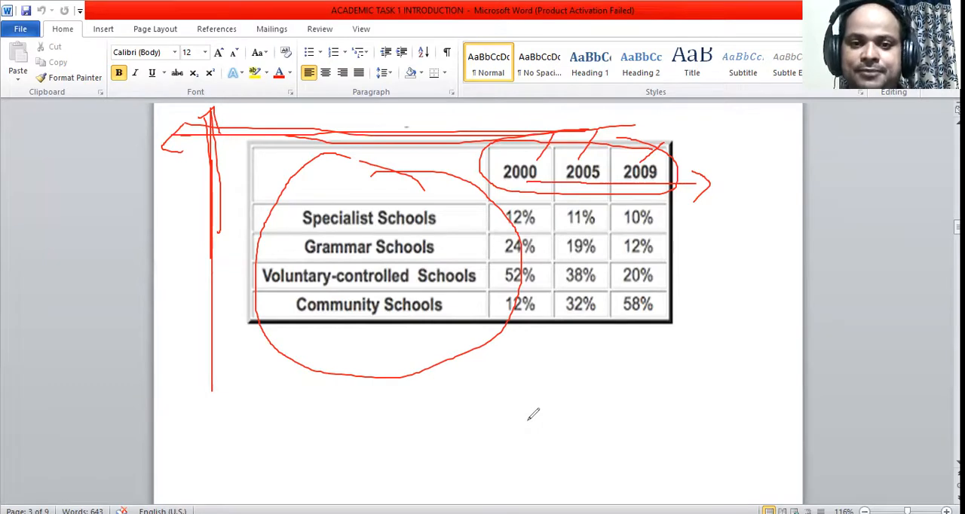
mouse_move(627, 103)
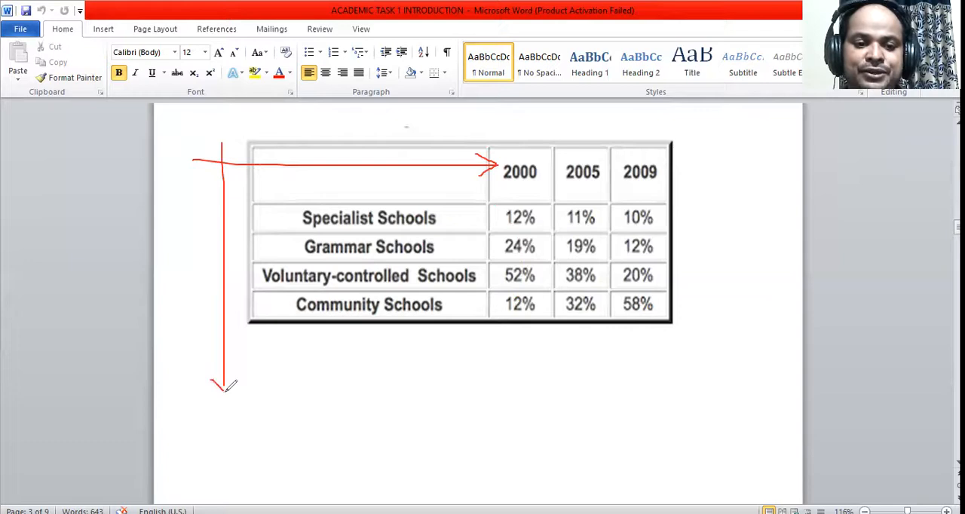
mouse_move(279, 210)
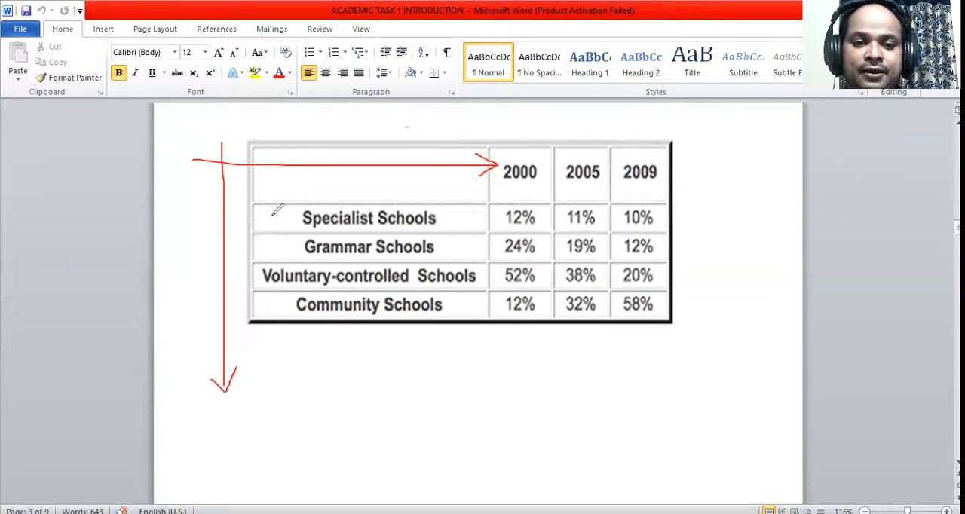
mouse_move(283, 223)
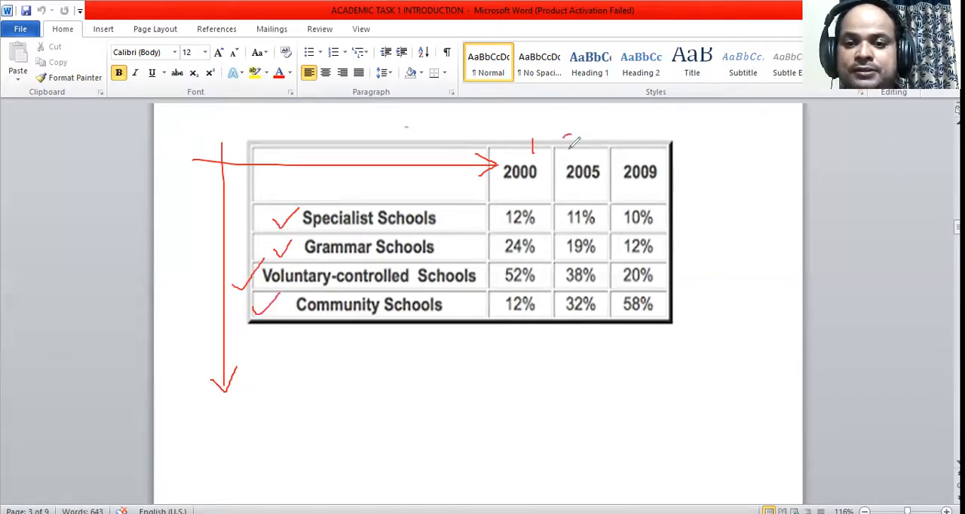
Write red column numbers above the year headings
drag(569, 147, 641, 140)
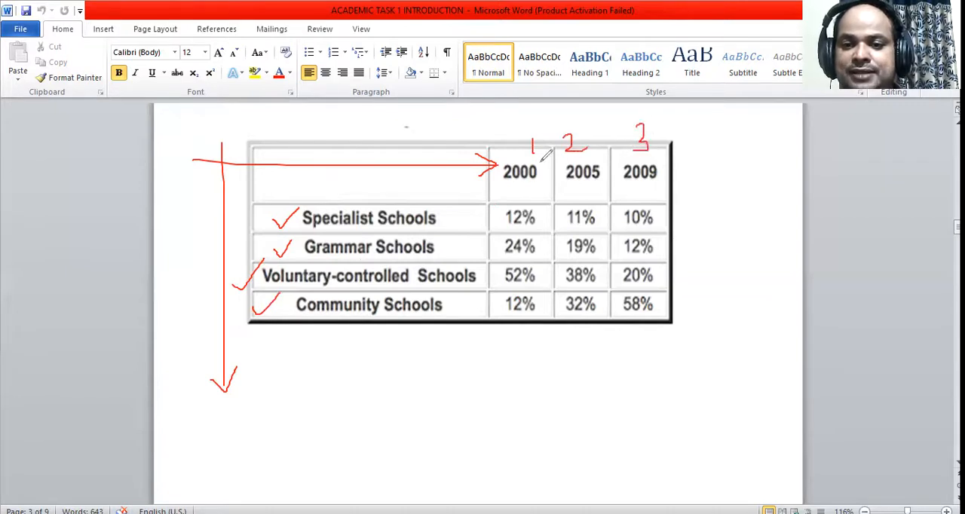
drag(573, 140, 633, 136)
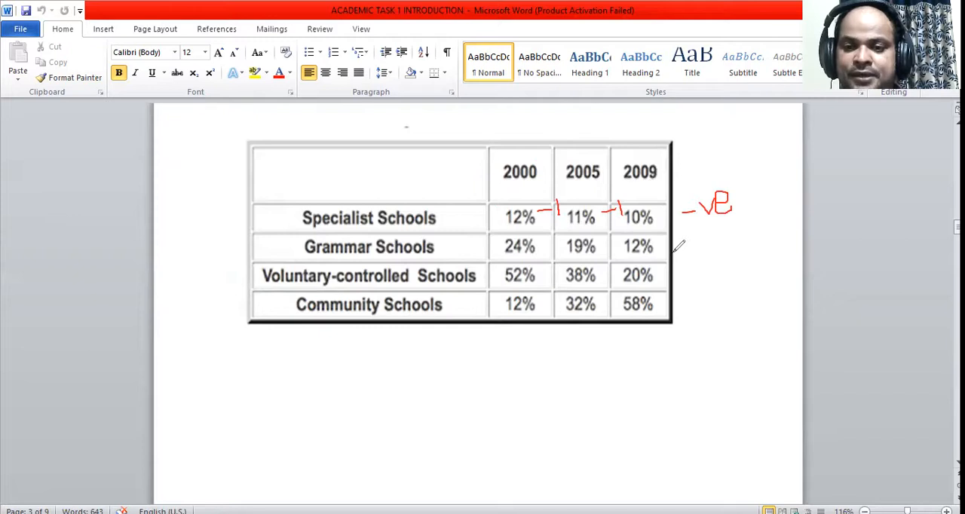
mouse_move(479, 229)
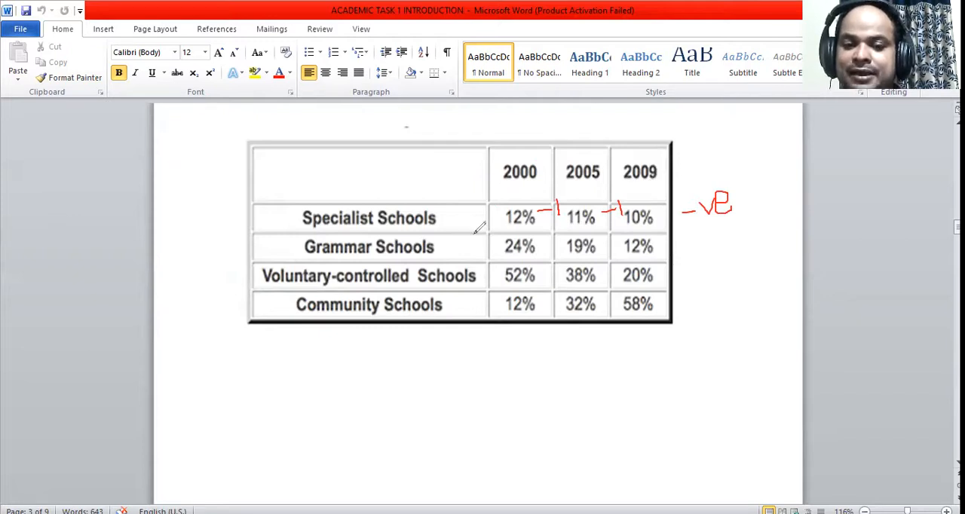
Tick Specialist and Grammar Schools and mark Grammar's drops of -5 and -7
drag(452, 226, 490, 200)
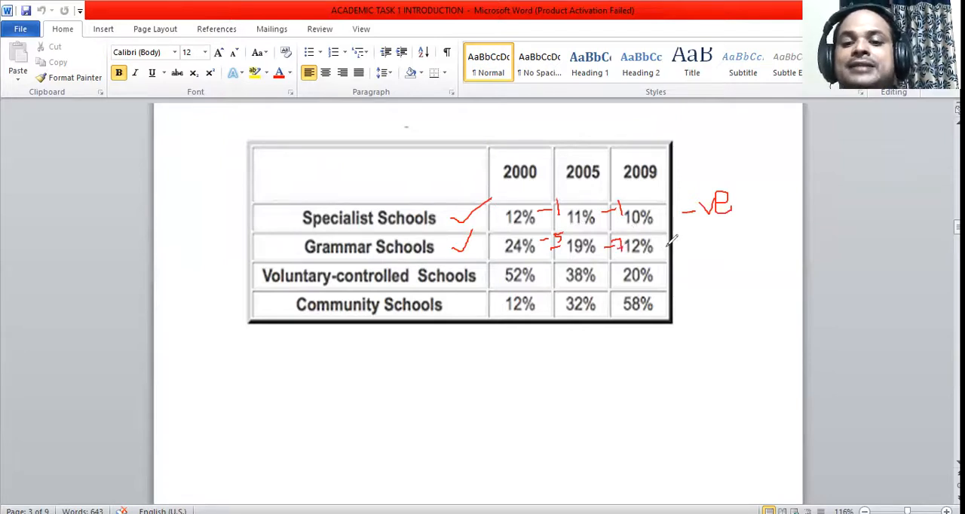
Label Grammar negative and mark Voluntary-controlled drops (-14, -18) as -ve
drag(670, 247, 694, 247)
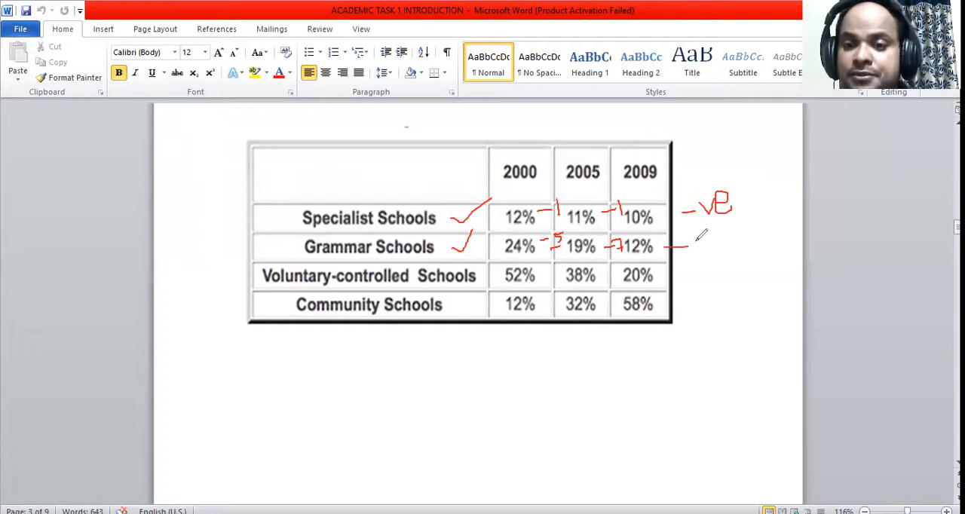
drag(697, 241, 720, 238)
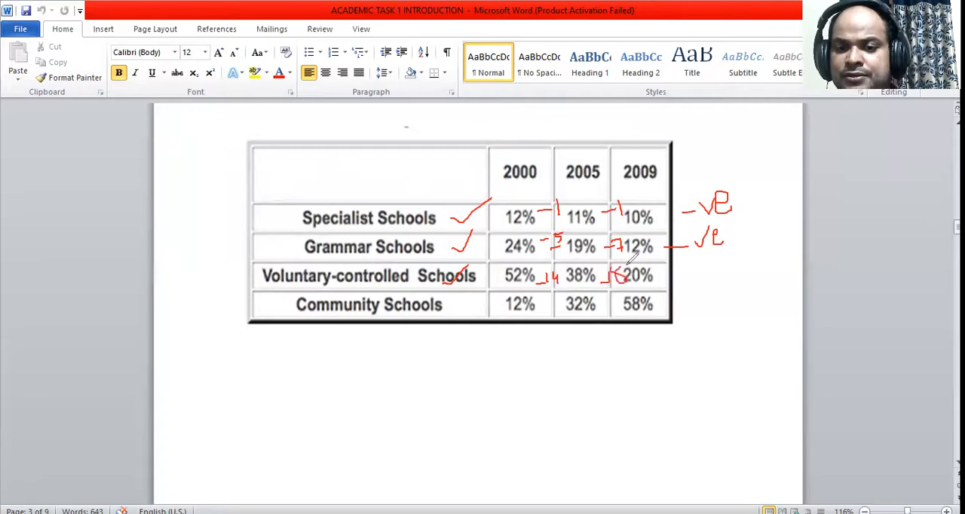
drag(686, 264, 712, 282)
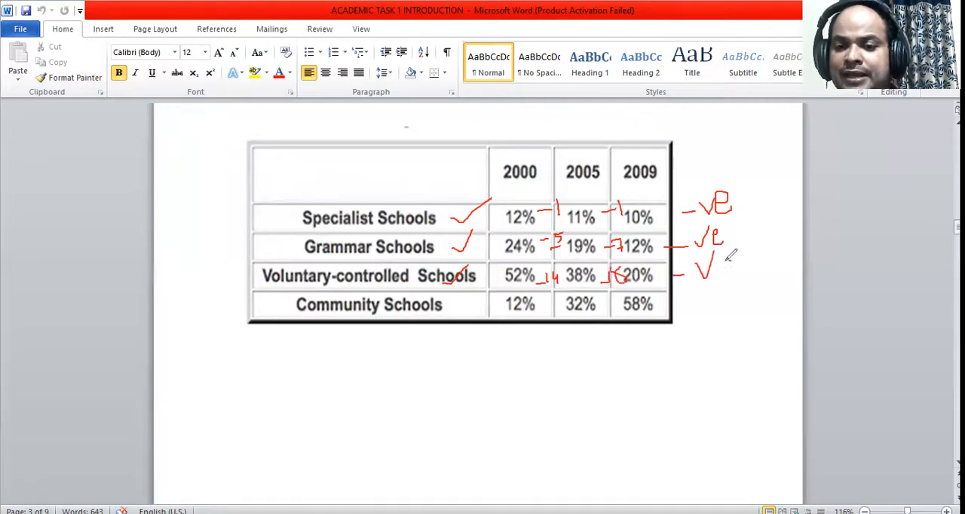
drag(720, 260, 739, 275)
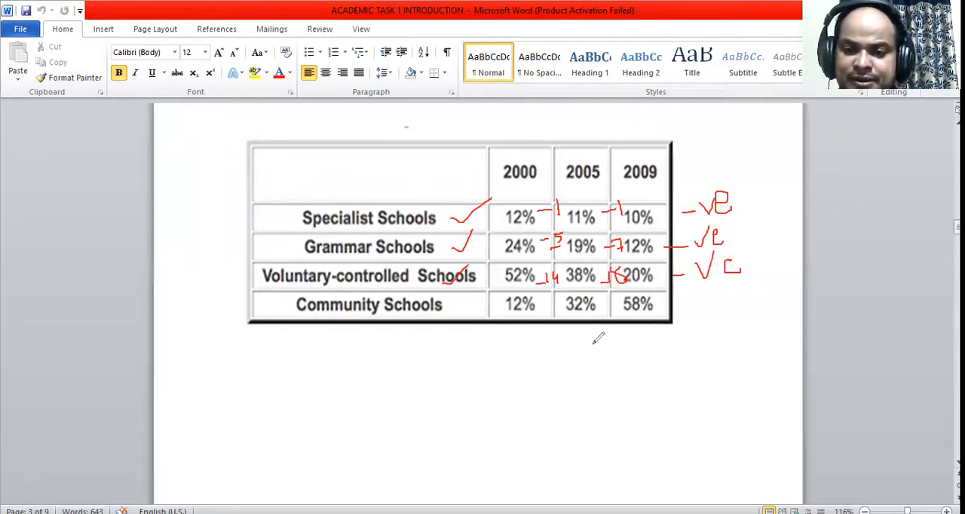
mouse_move(460, 311)
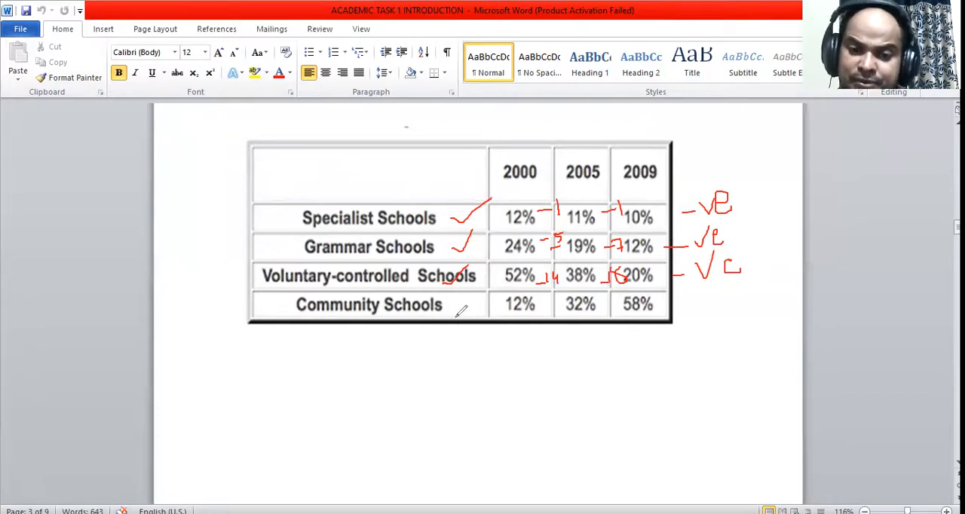
Circle Community Schools, note its rises (+20, +26), and label the trend +ve
drag(452, 309, 464, 320)
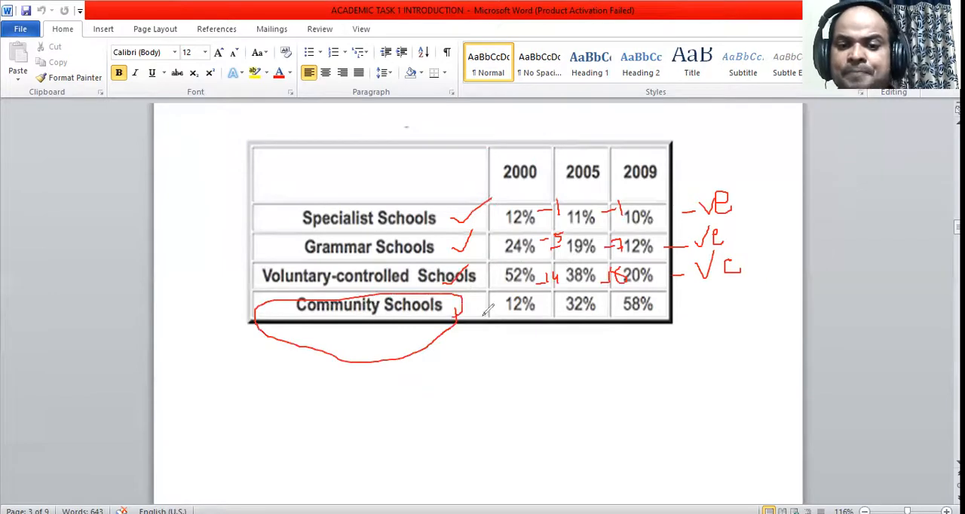
drag(524, 339, 539, 351)
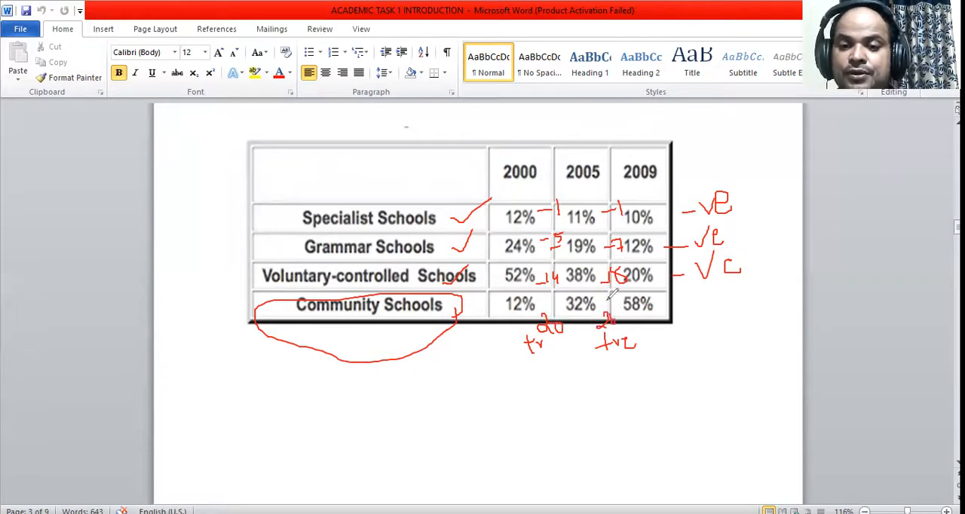
drag(611, 309, 633, 291)
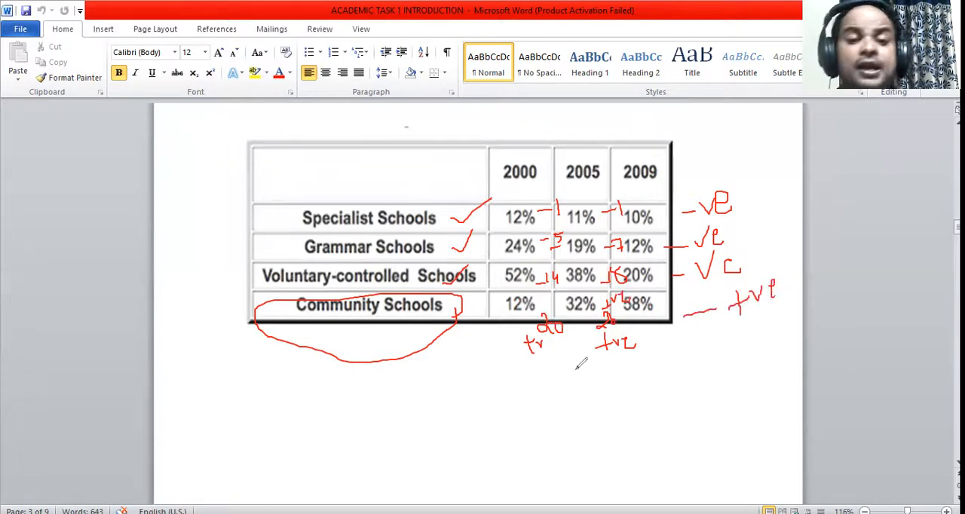
mouse_move(242, 144)
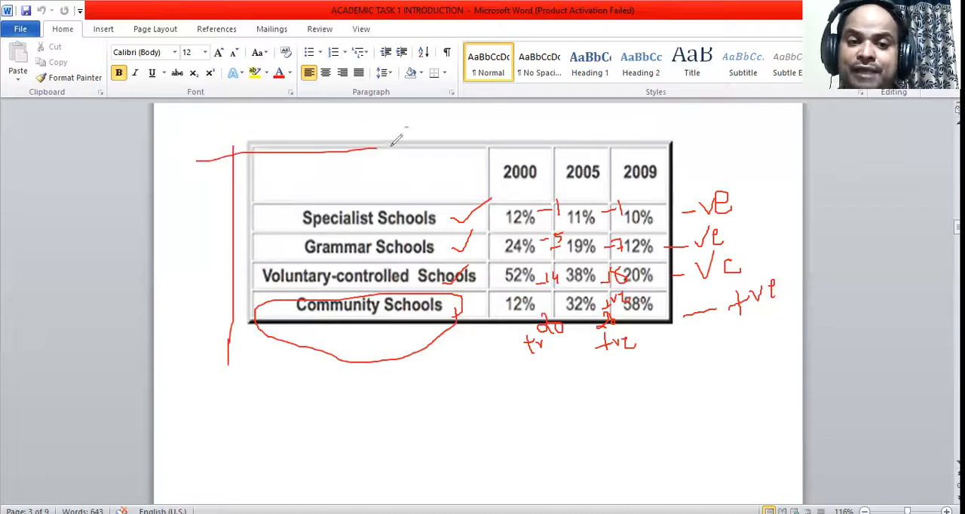
Add red arrowheads to the horizontal and vertical axis lines
drag(377, 150, 430, 144)
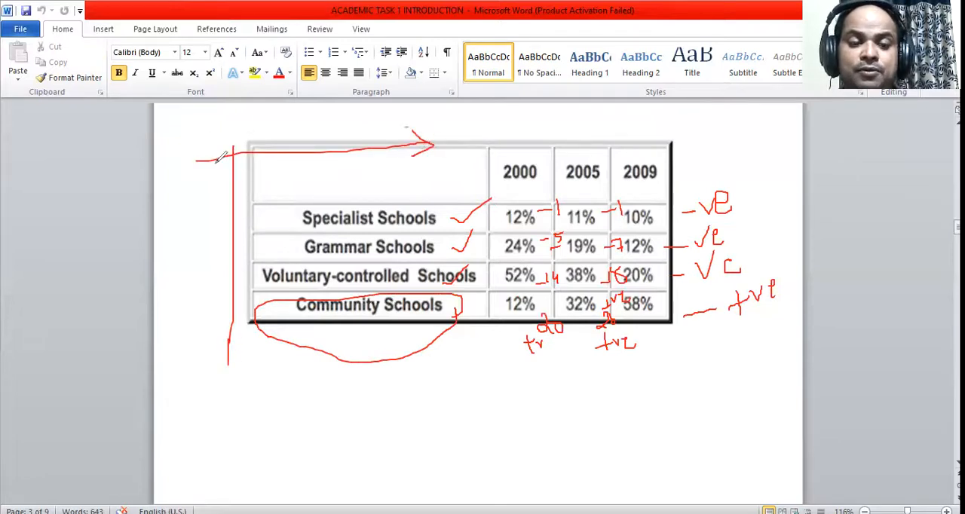
drag(222, 158, 253, 139)
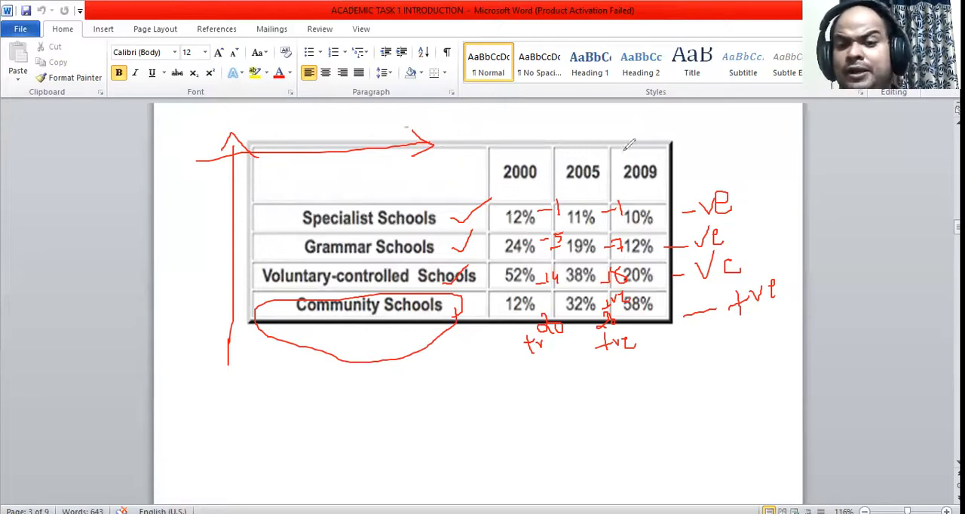
mouse_move(742, 166)
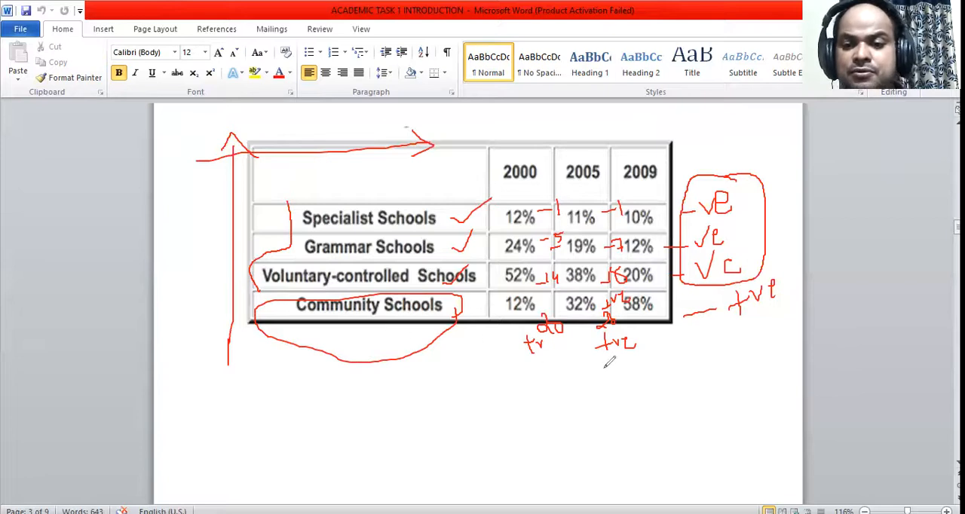
mouse_move(691, 366)
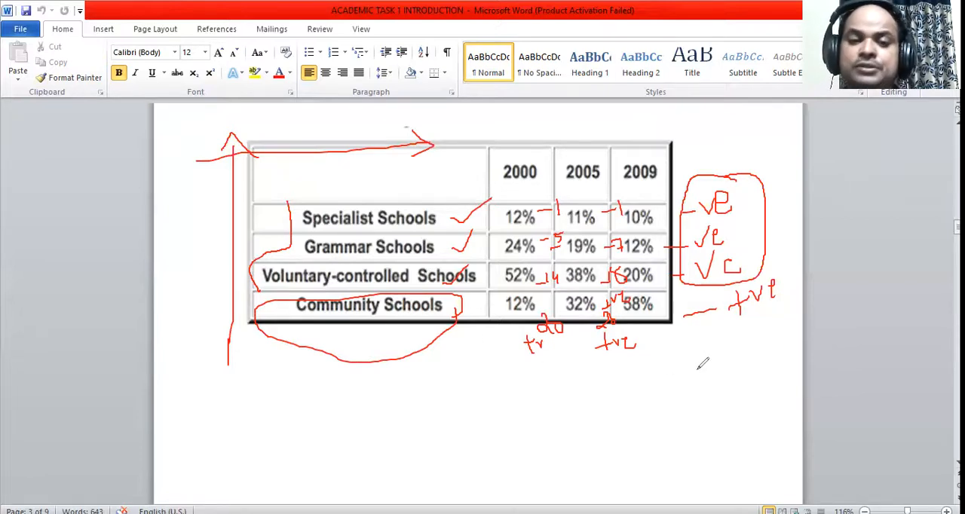
mouse_move(716, 359)
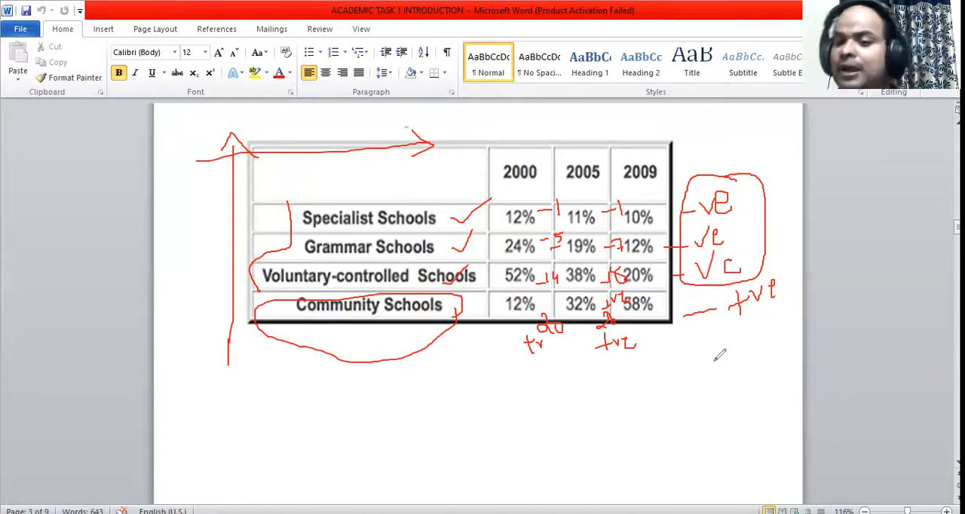
mouse_move(708, 362)
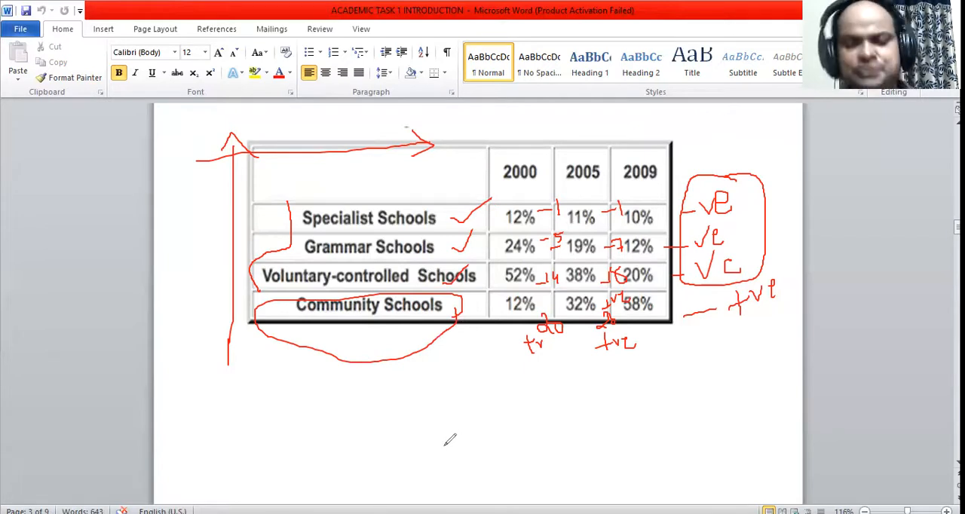
mouse_move(430, 458)
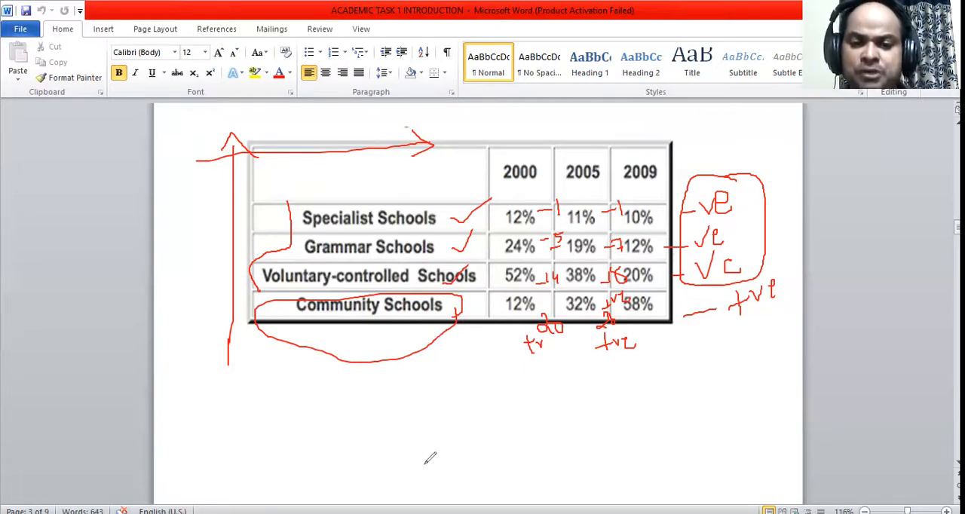
mouse_move(244, 416)
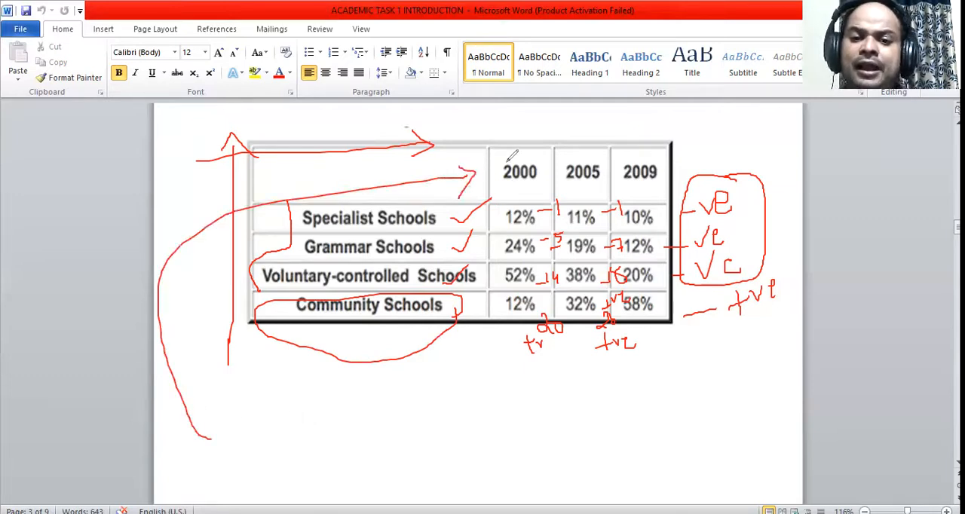
Write 'Past' below the table as a tense reminder
drag(256, 415, 264, 464)
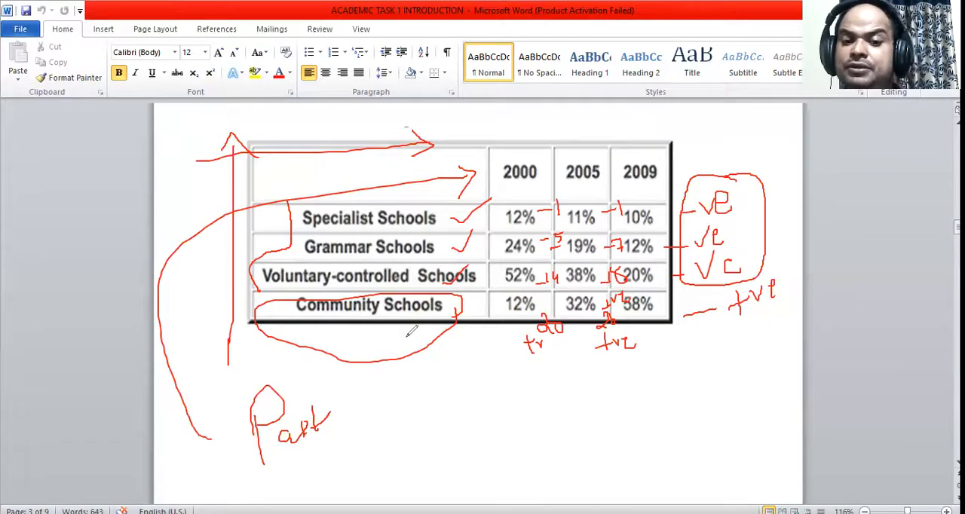
mouse_move(707, 317)
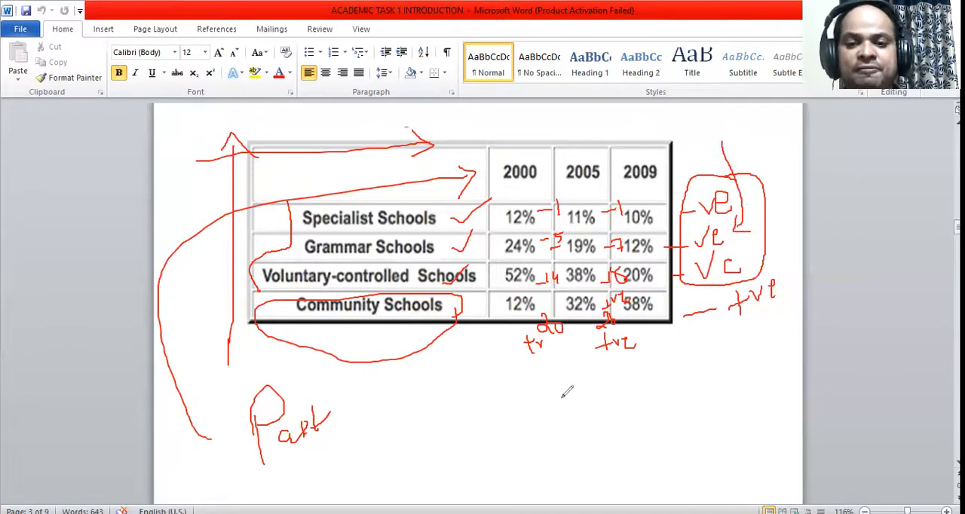
mouse_move(637, 264)
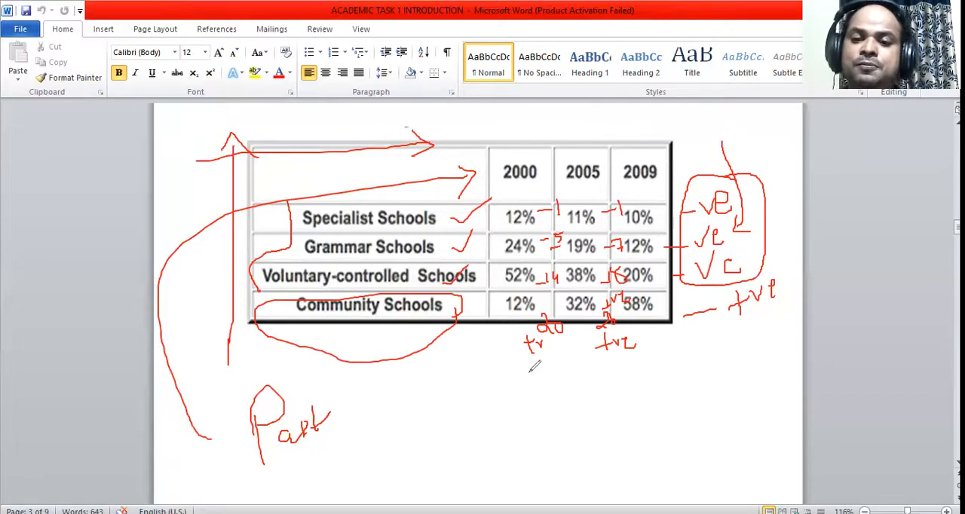
mouse_move(490, 432)
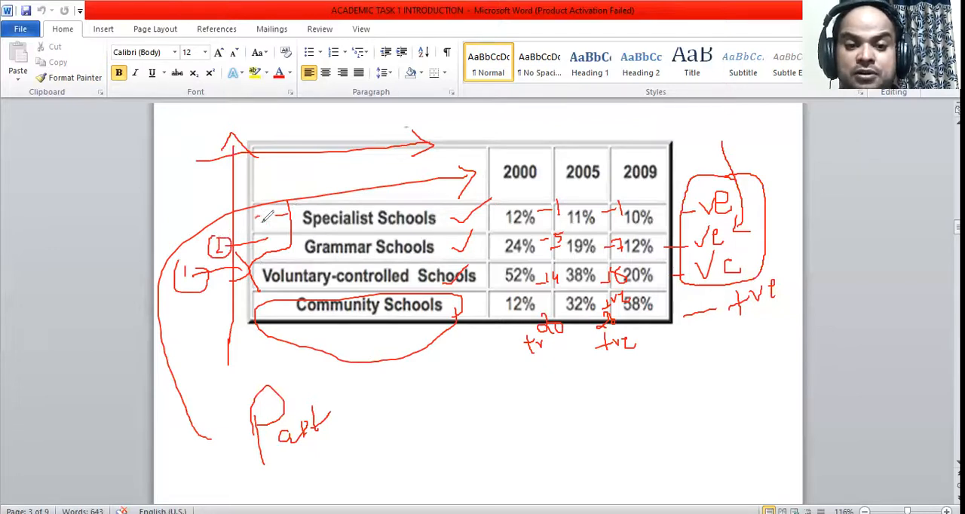
Write a boxed 3 beside Specialist Schools and draw an arrow to Community Schools
drag(268, 211, 271, 233)
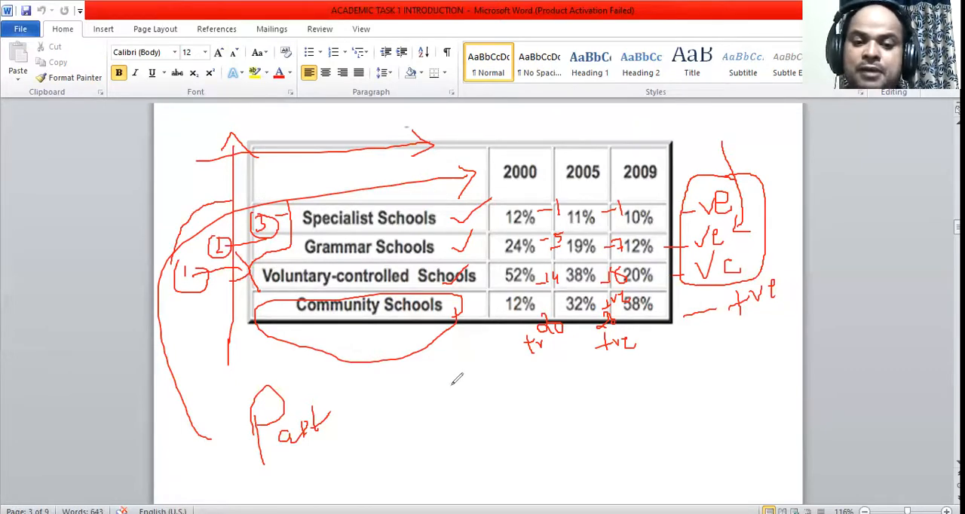
drag(407, 317, 434, 407)
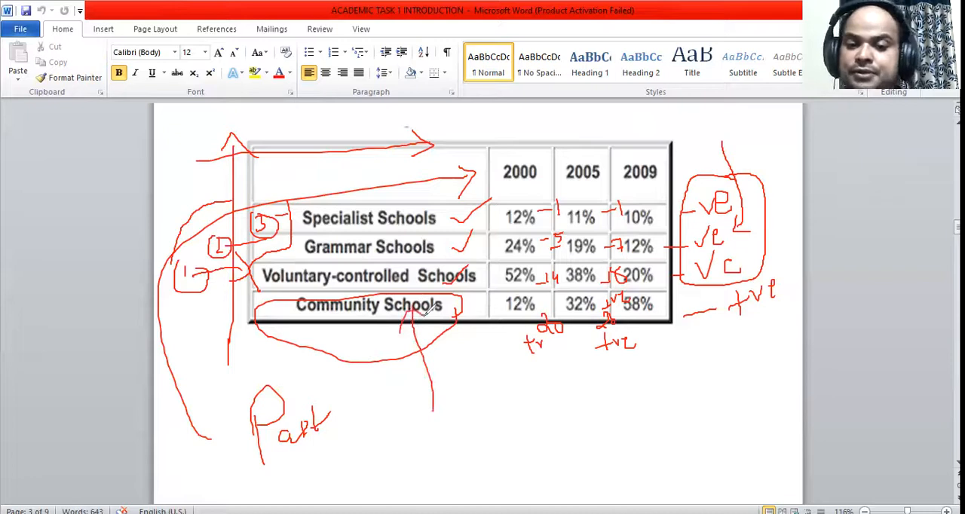